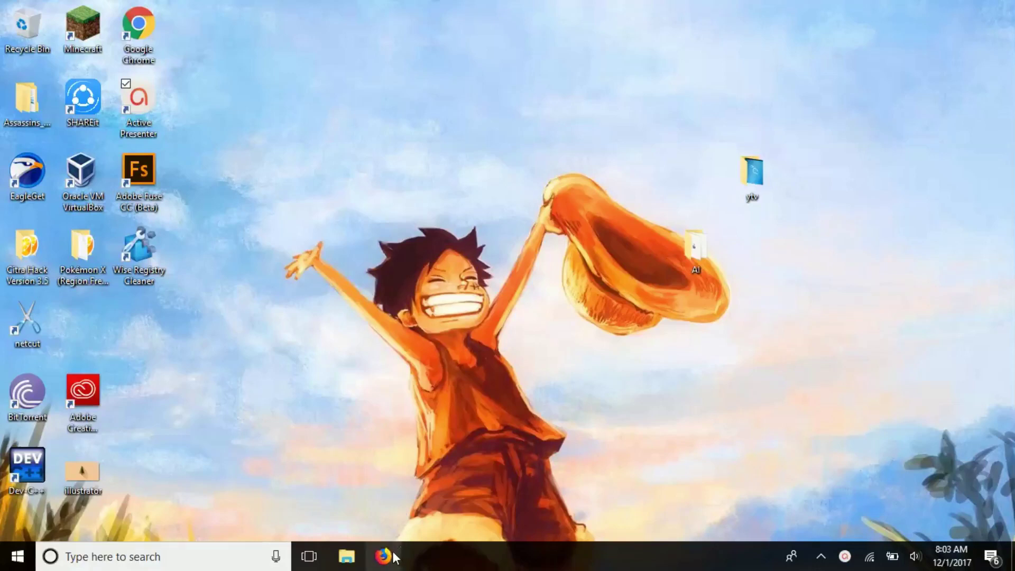
- Launch Firefox from the taskbar and load arcai.com
click(381, 556)
text(a)
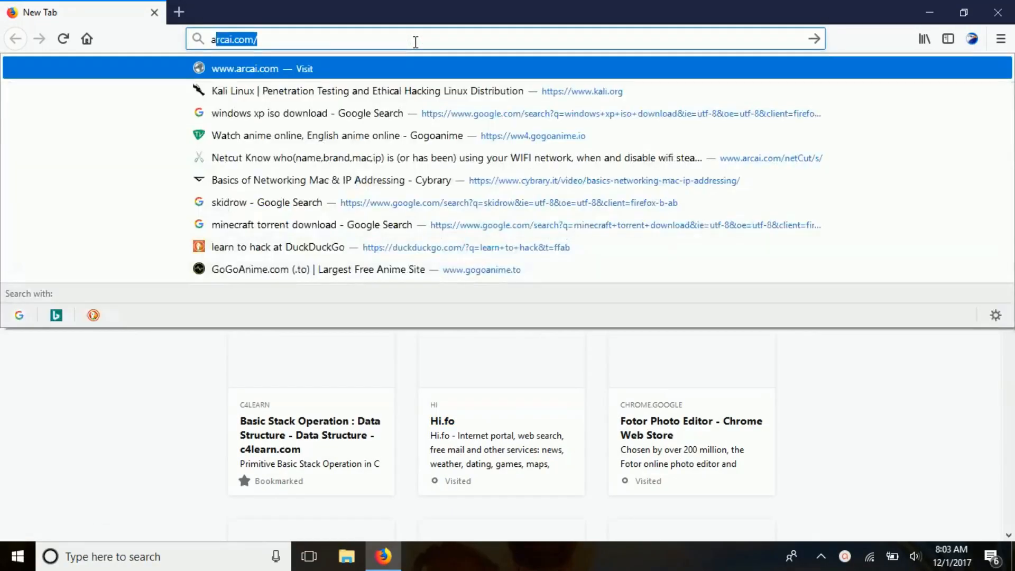
key(Enter)
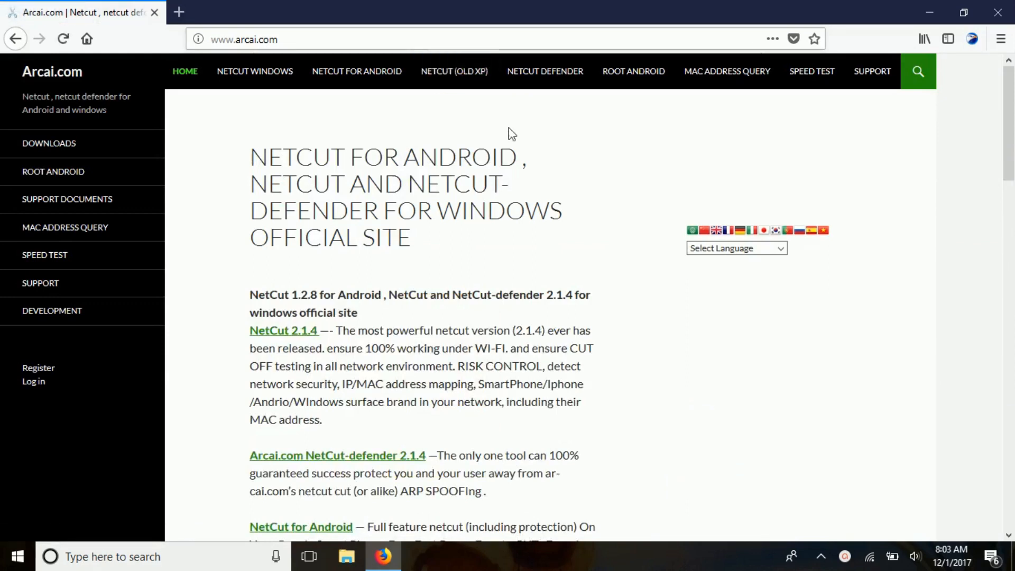
- Download netcutdefender.exe from the NetCut Defender free download page
click(545, 72)
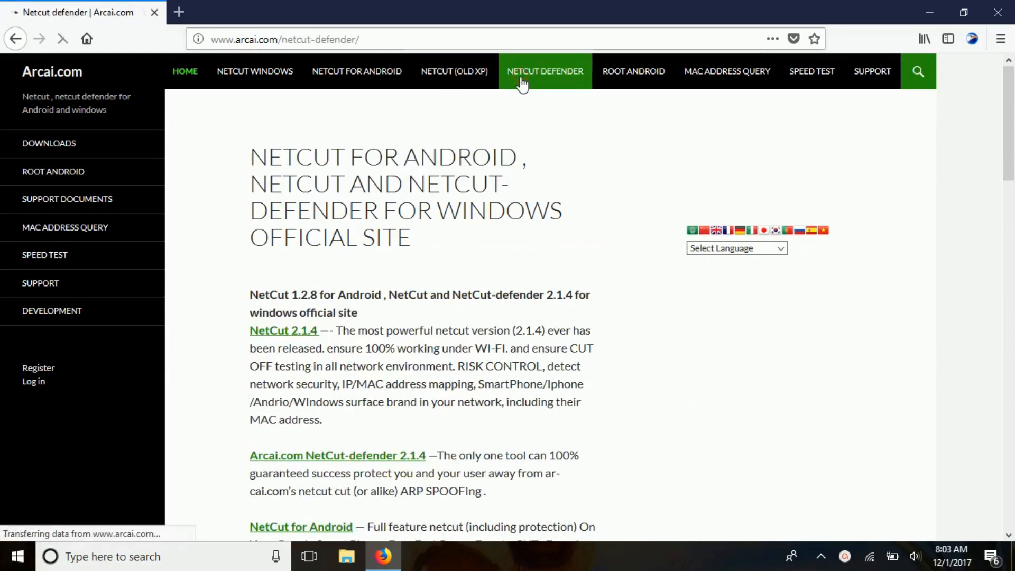
click(545, 72)
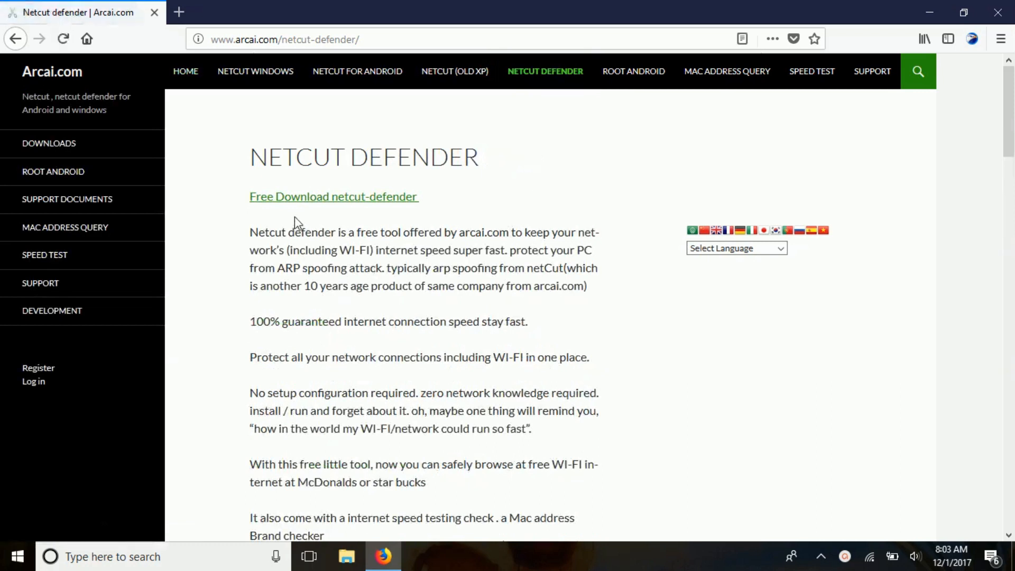
click(333, 196)
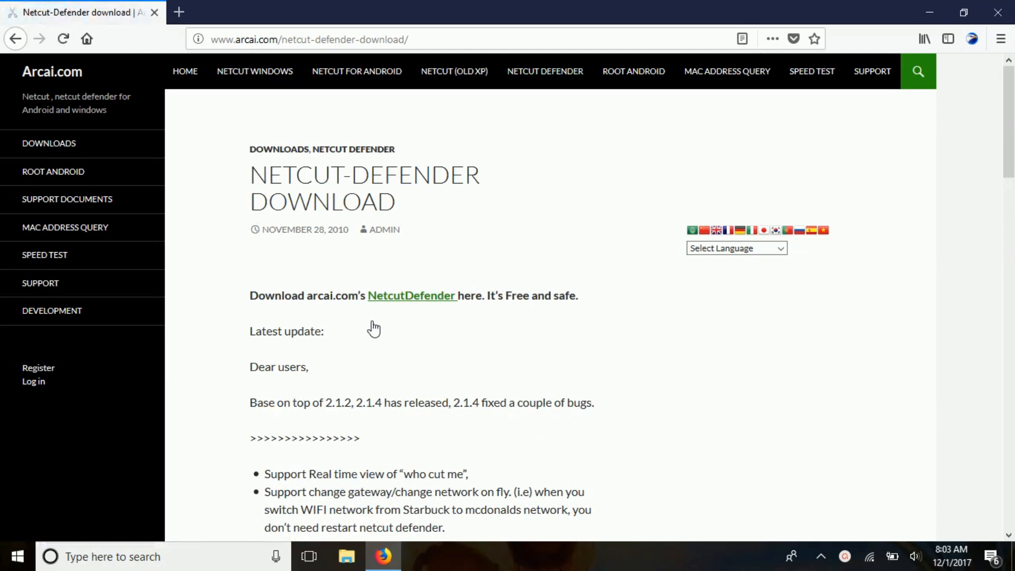
mouse_move(389, 310)
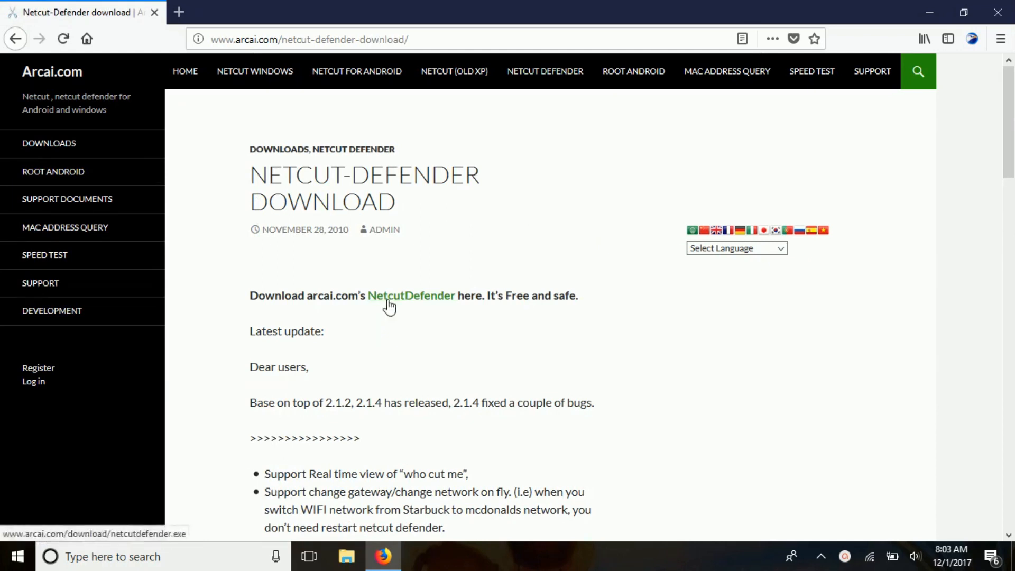
click(410, 295)
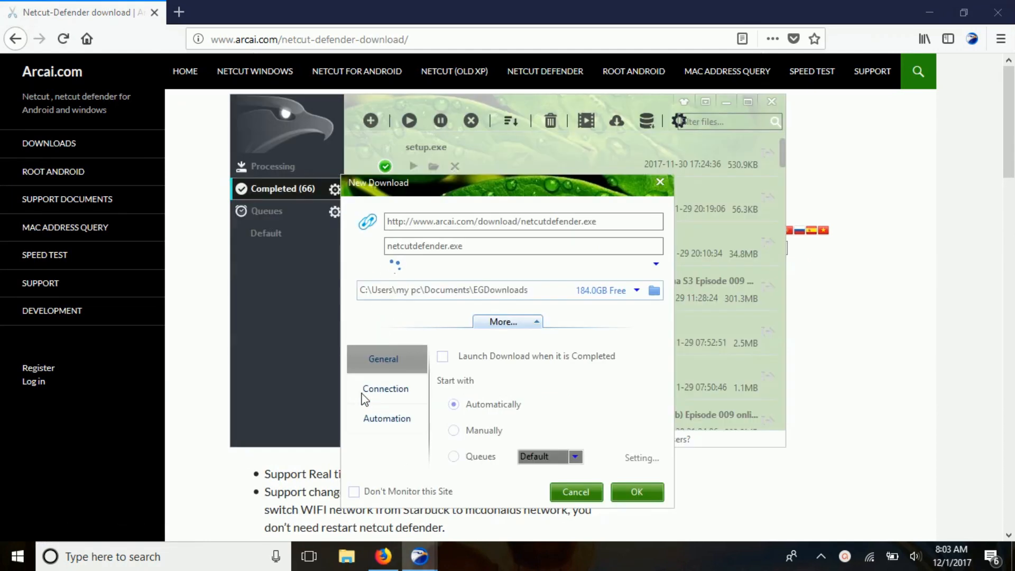
click(638, 493)
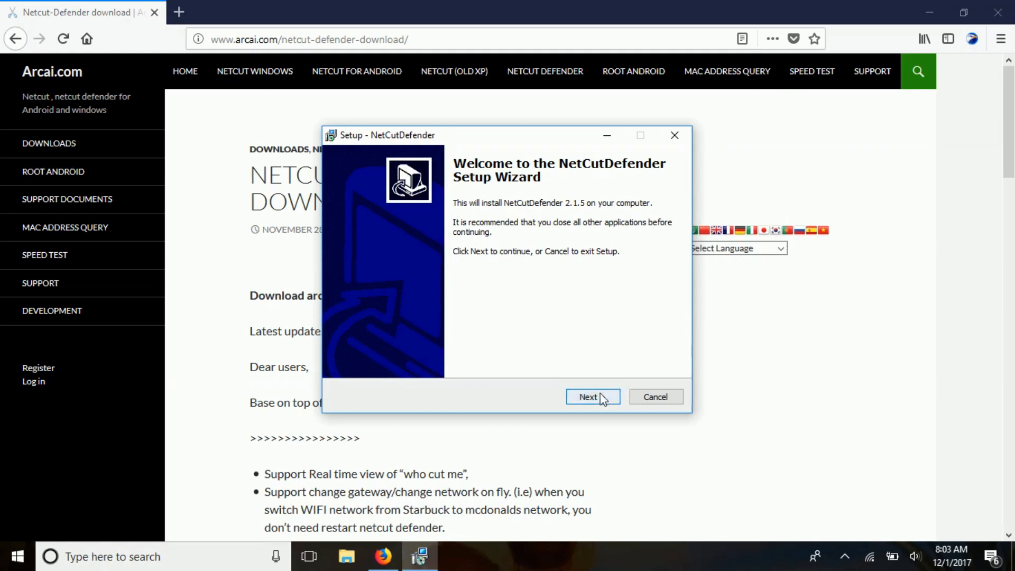
- Install NetCutDefender into the existing default folder with shortcuts and desktop icon, skipping WinPcap
click(593, 396)
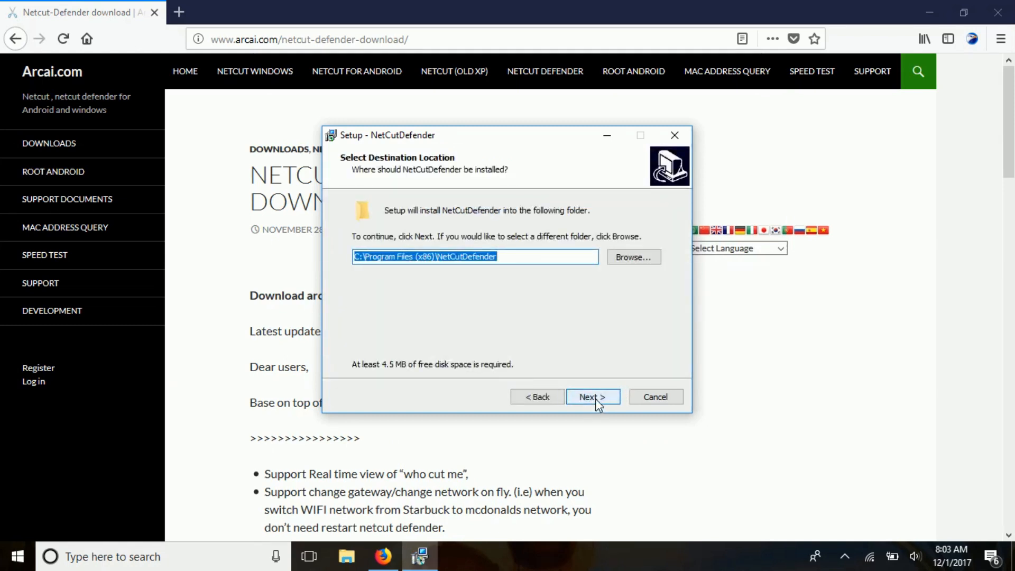
click(593, 397)
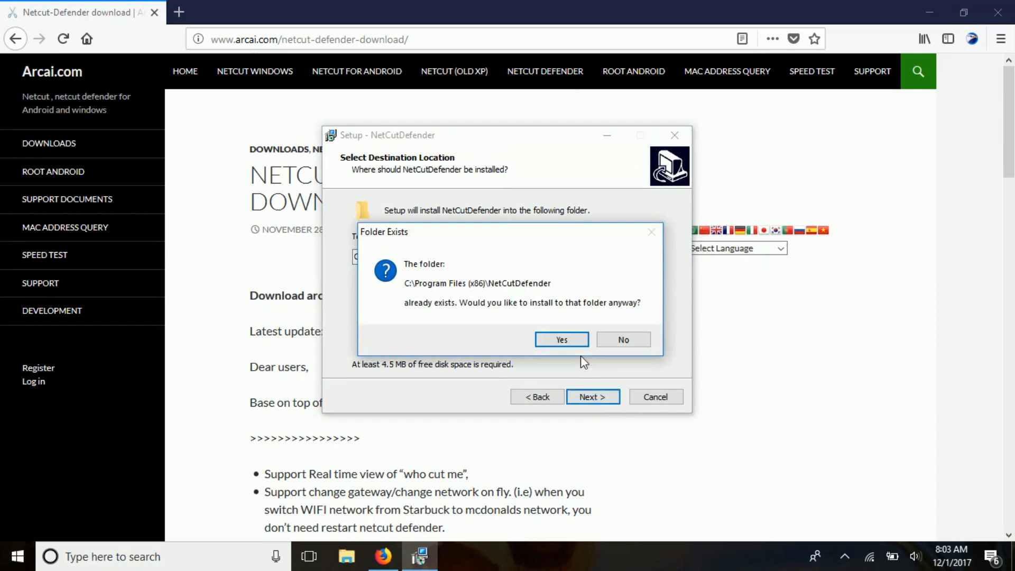
click(561, 339)
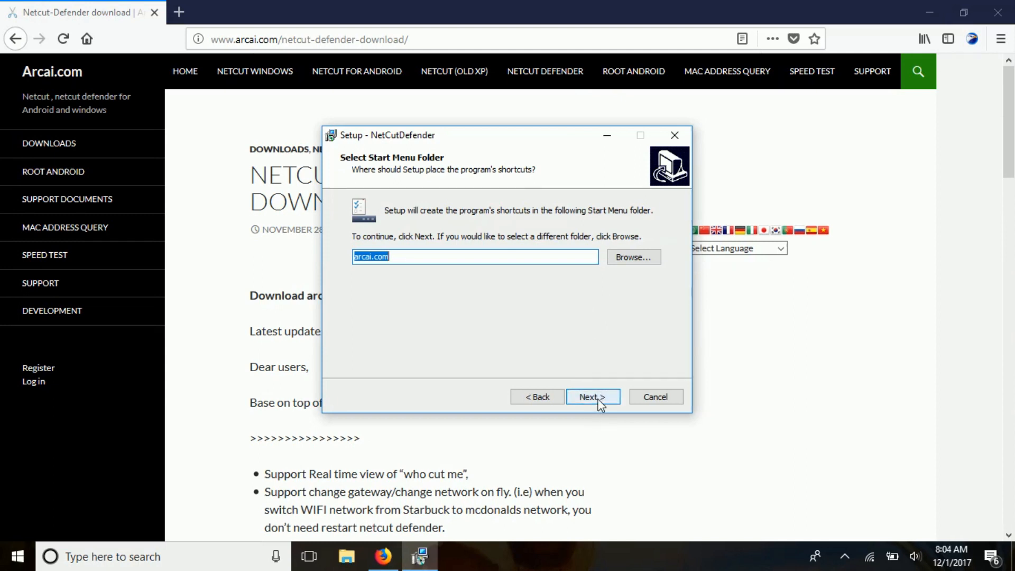
click(593, 396)
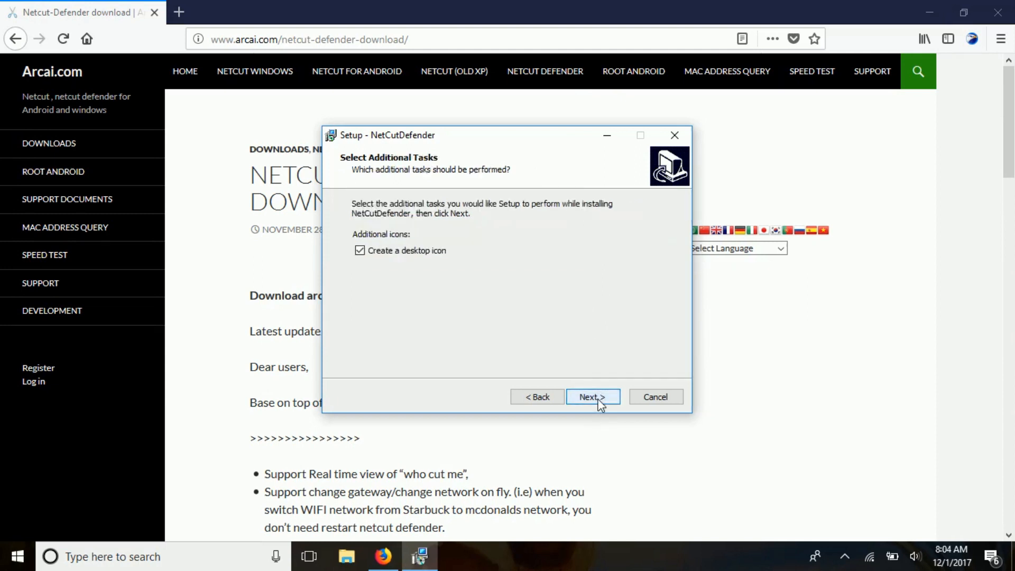
click(592, 396)
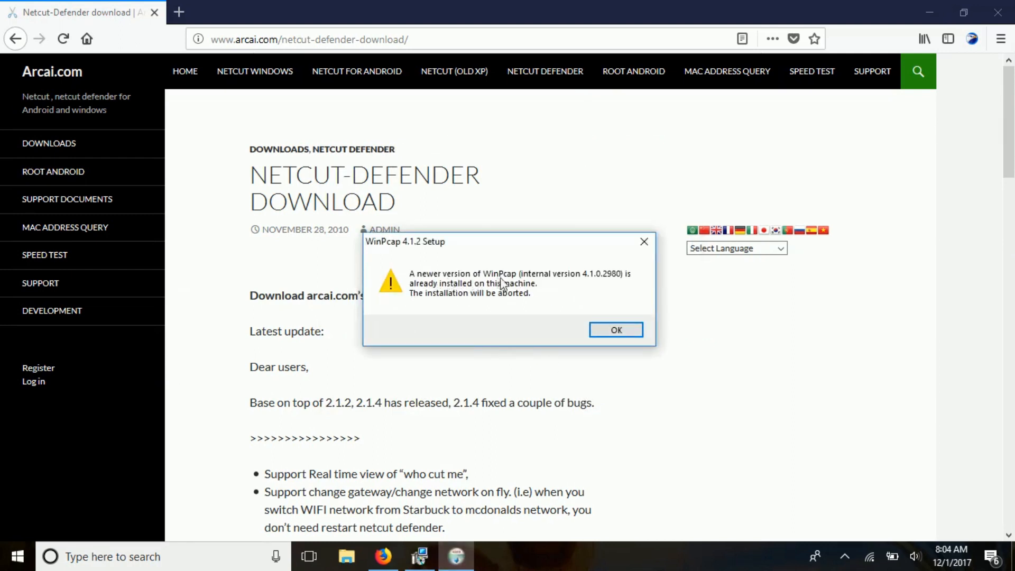
mouse_move(500, 314)
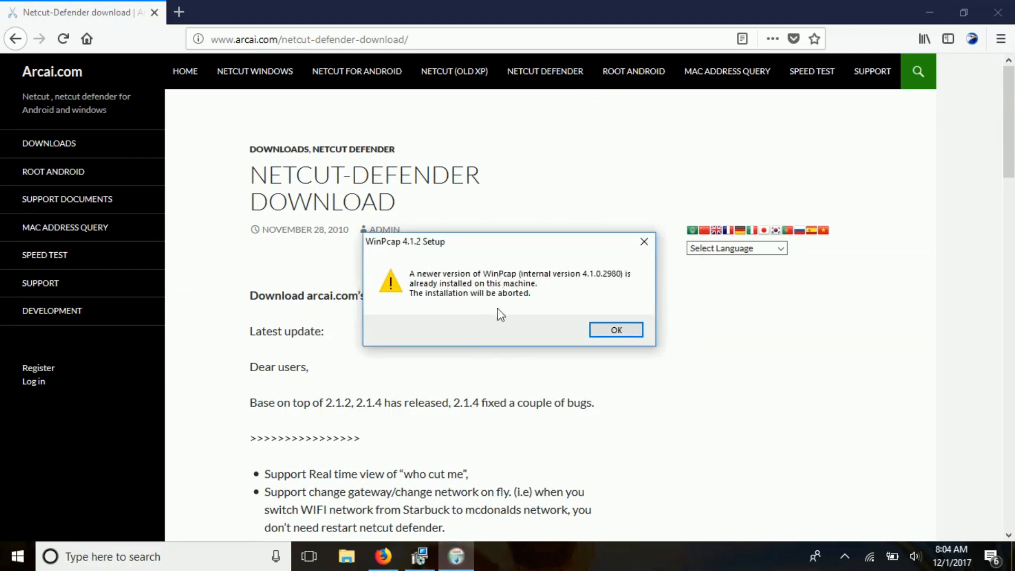
click(616, 330)
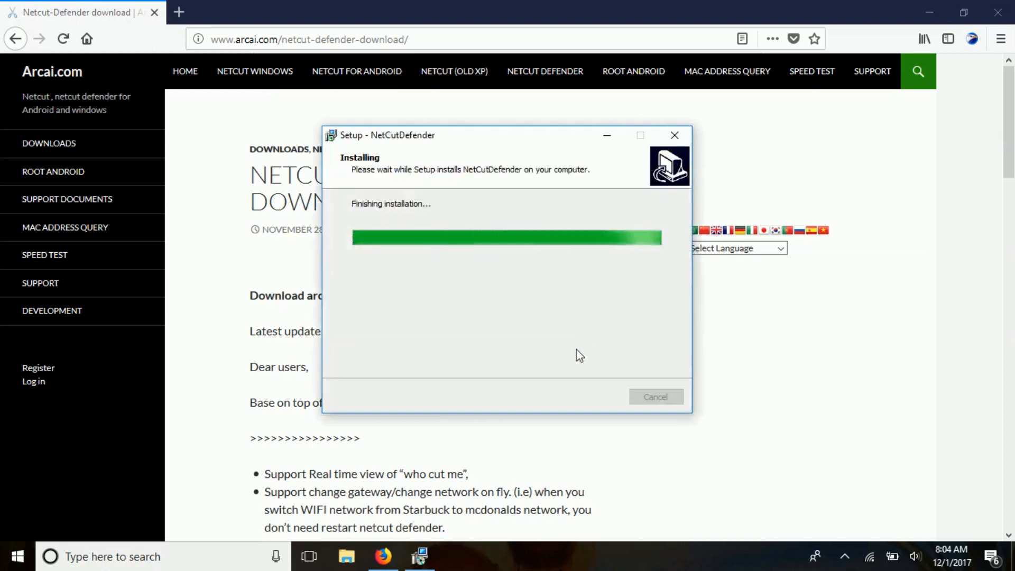
mouse_move(539, 416)
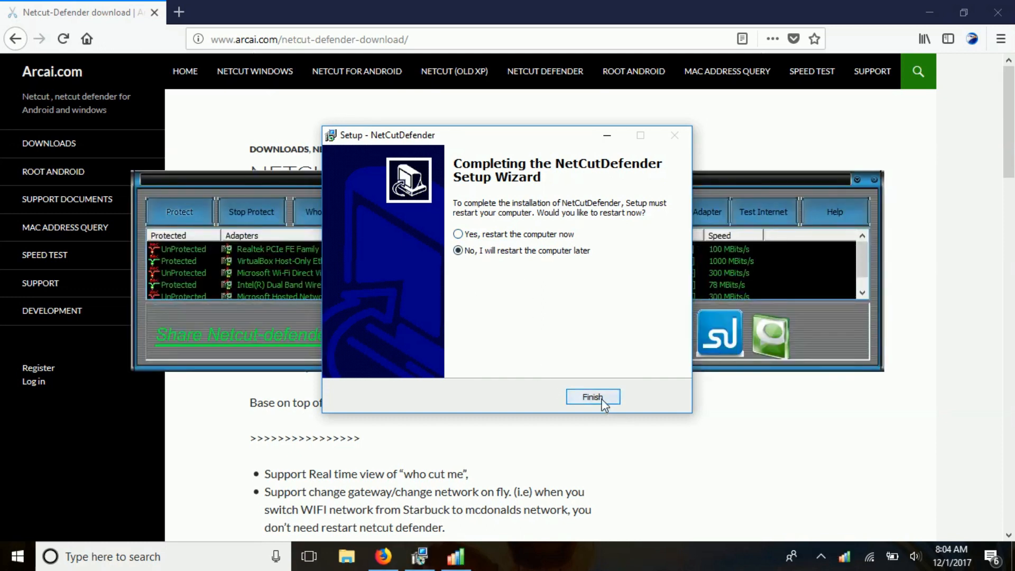
- Finish setup without restarting and turn on Protect for the network adapters
click(592, 397)
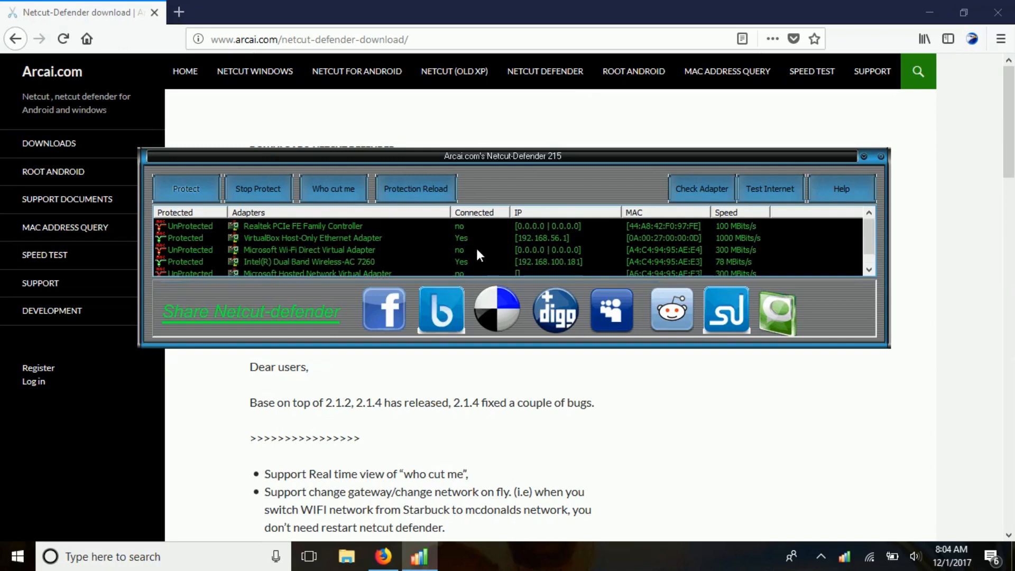
mouse_move(328, 241)
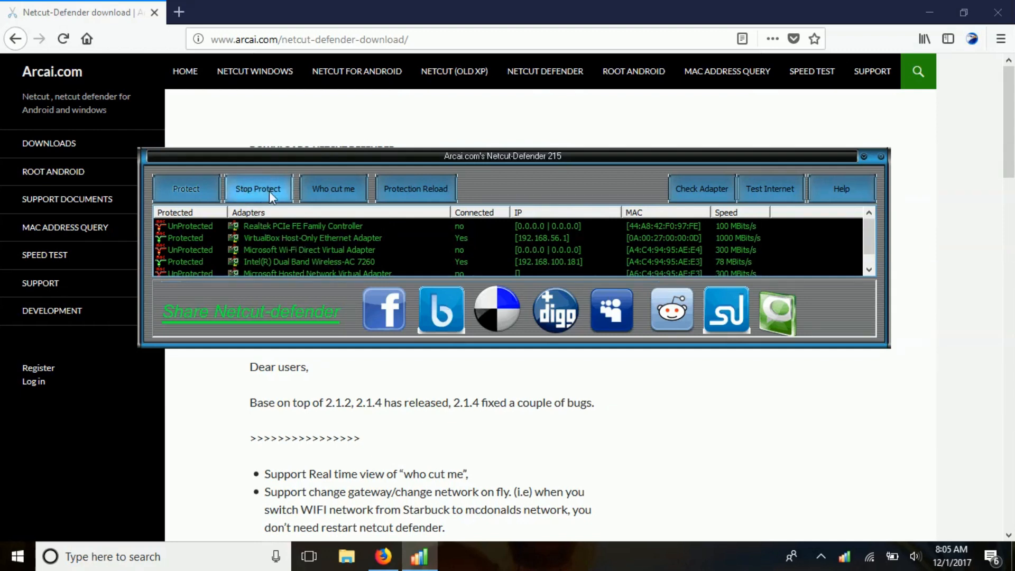
click(185, 189)
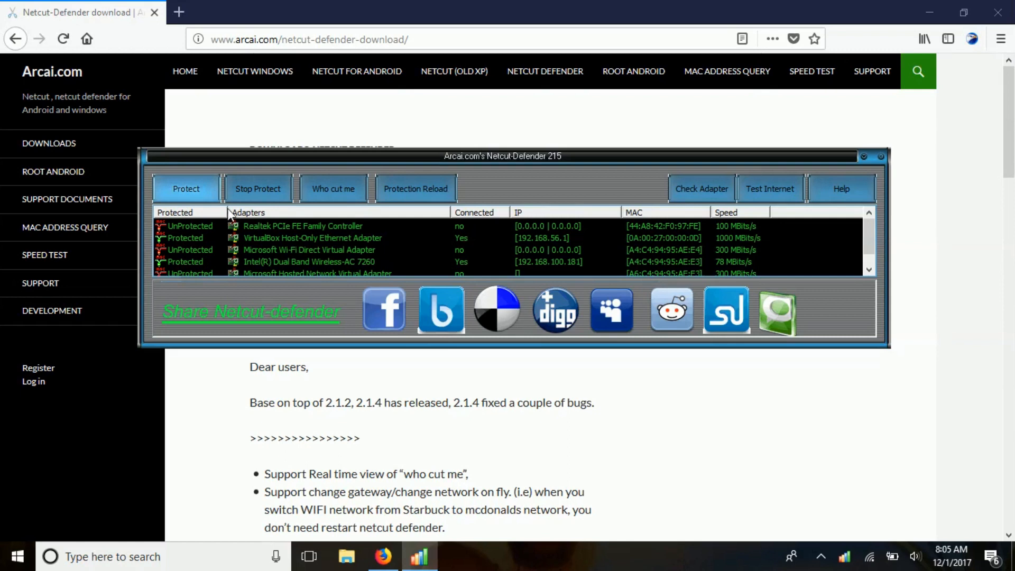
click(333, 188)
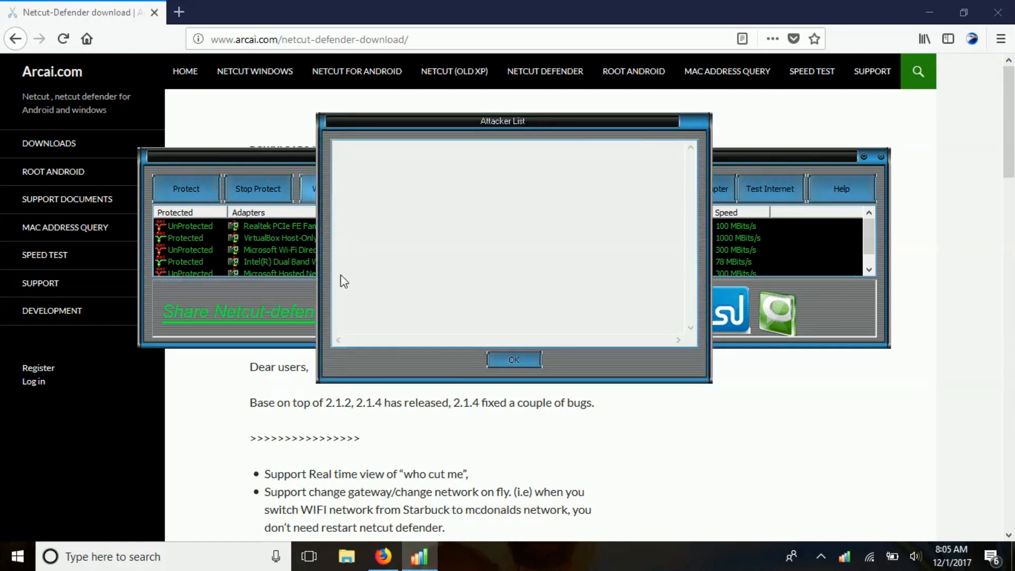
click(453, 259)
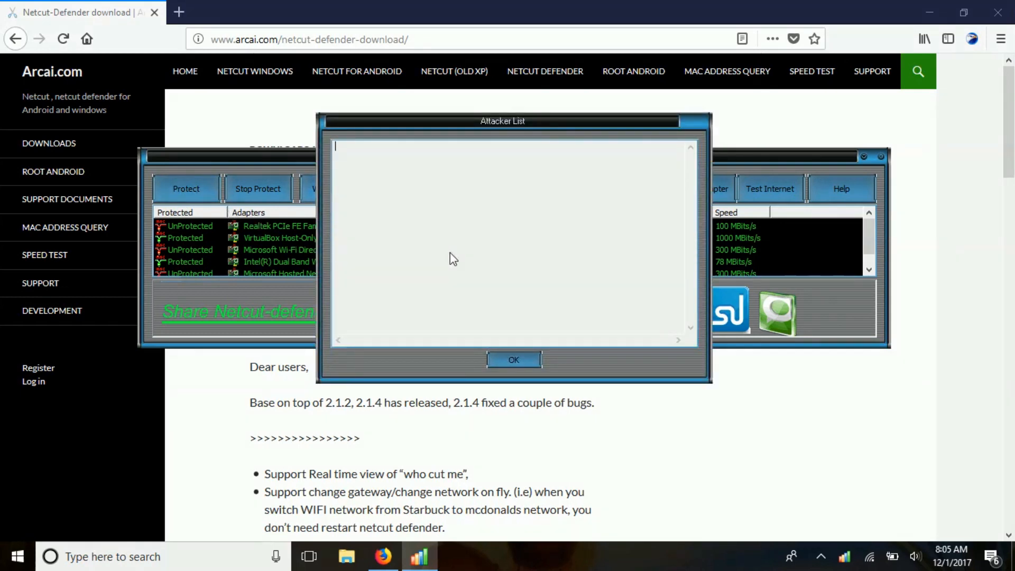
mouse_move(444, 254)
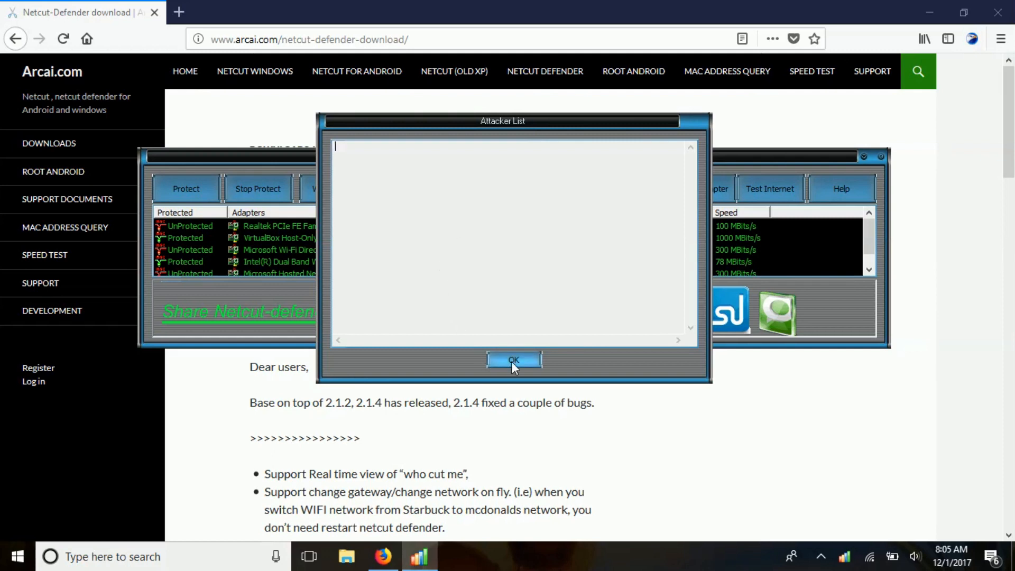
click(514, 360)
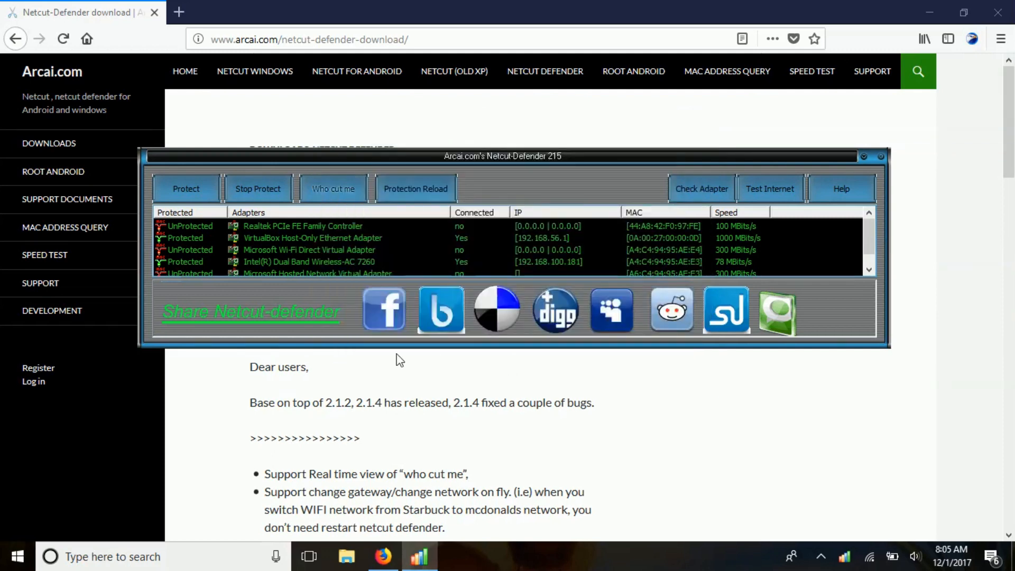
mouse_move(389, 253)
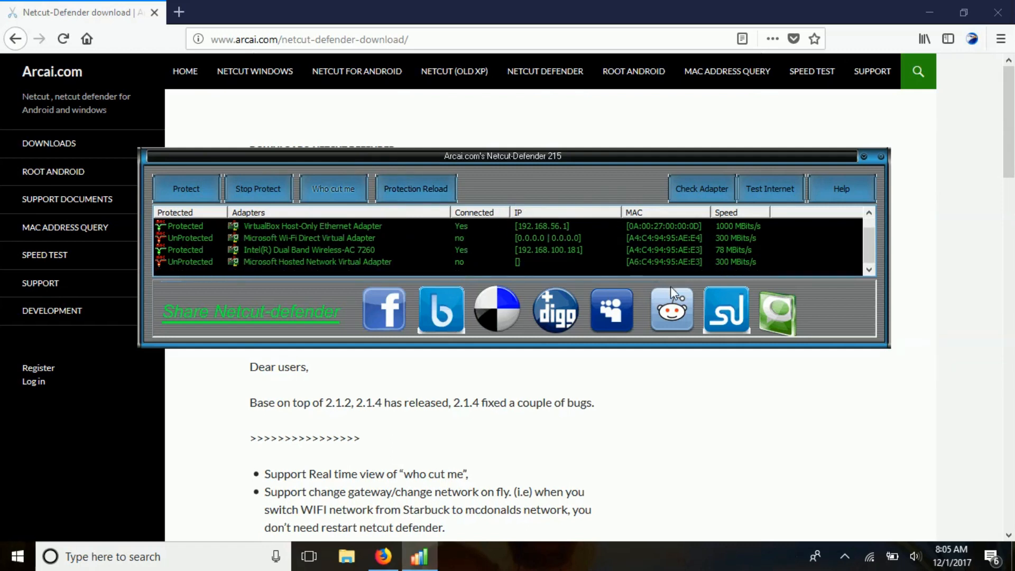
- Look up the Intel adapter's MAC A4:C4:94:95:AE:E3 online and scroll its brand report
click(701, 189)
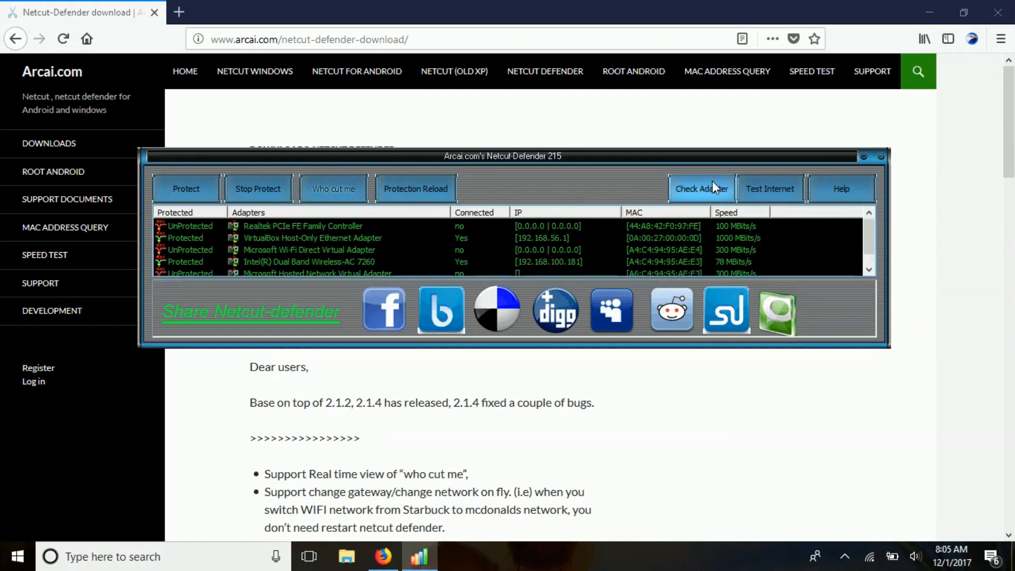
click(701, 189)
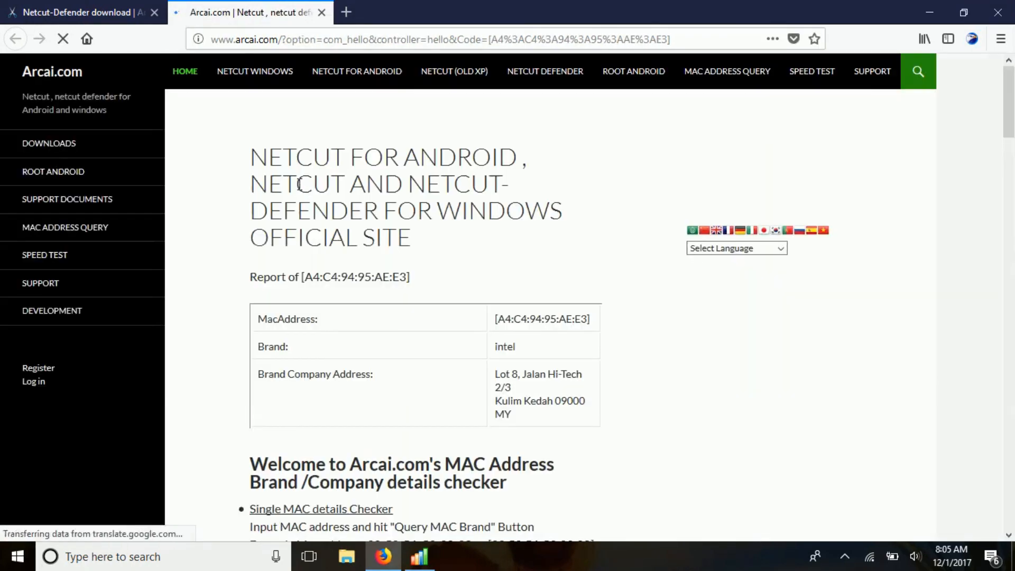
scroll(down, 3)
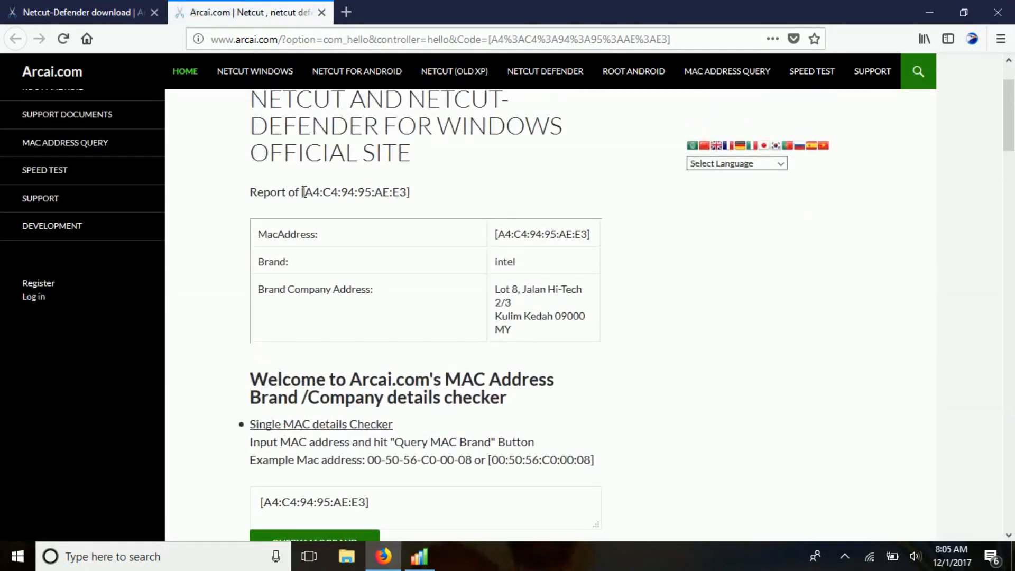
scroll(down, 3)
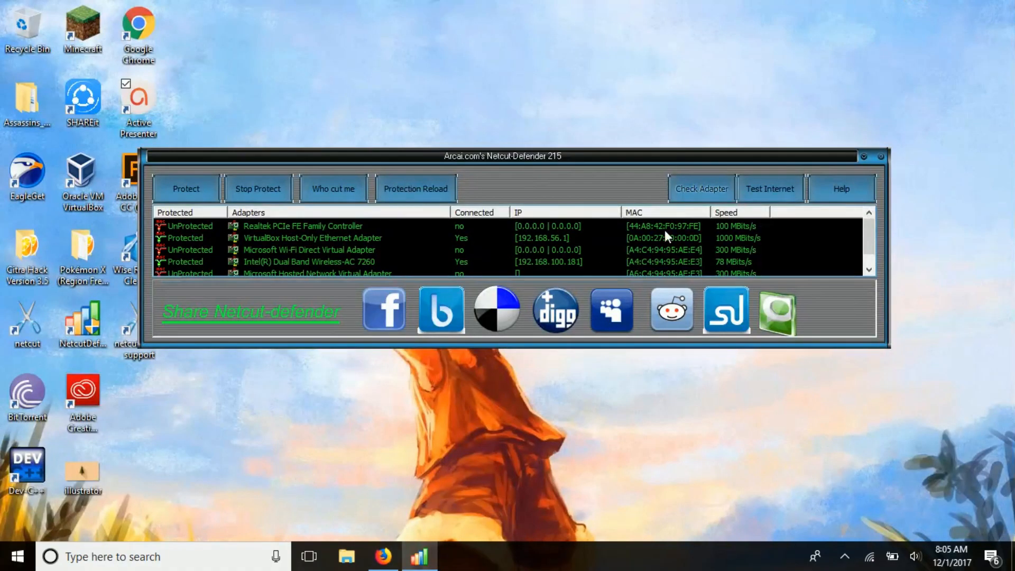
- Run the speed test (15.69 Mb/s down, 2.27 Mb/s up) and view the license purchase page
click(769, 188)
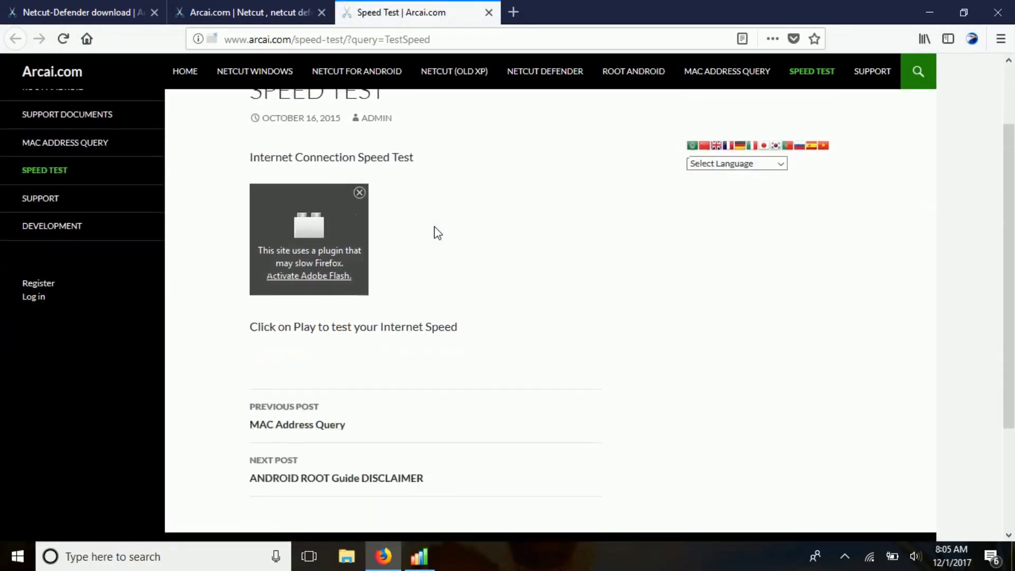
mouse_move(309, 281)
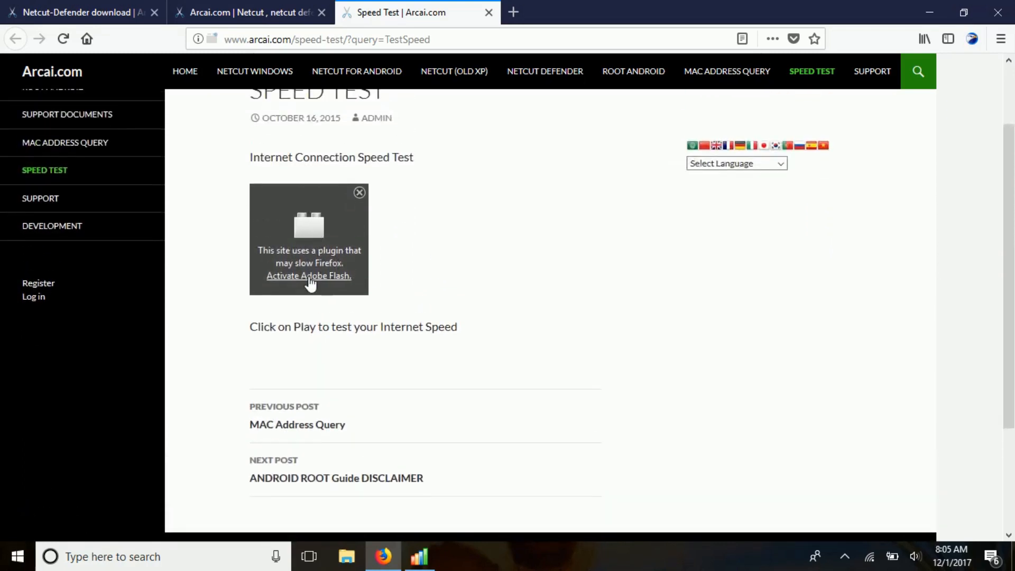
click(309, 275)
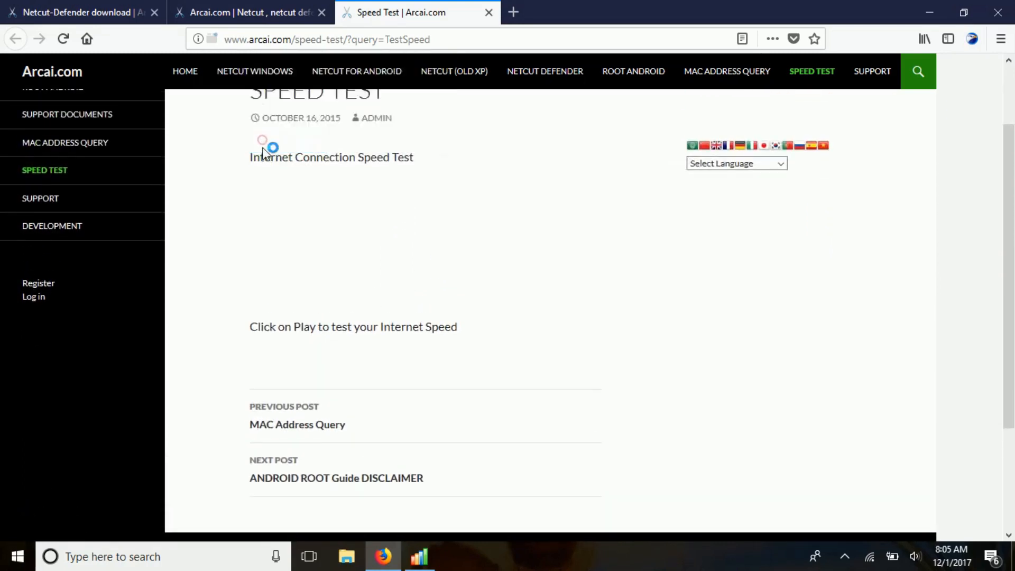
mouse_move(461, 308)
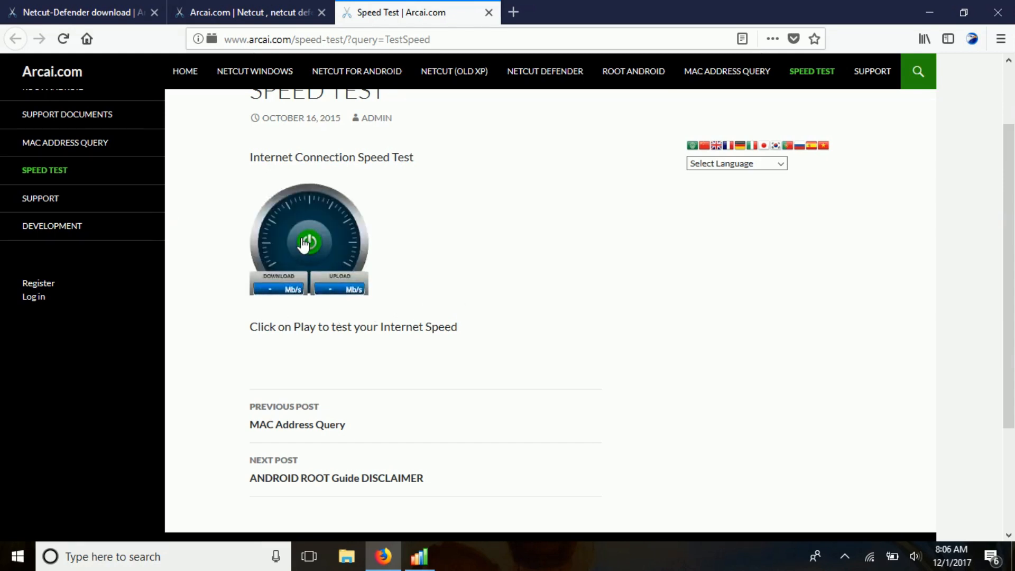
click(306, 243)
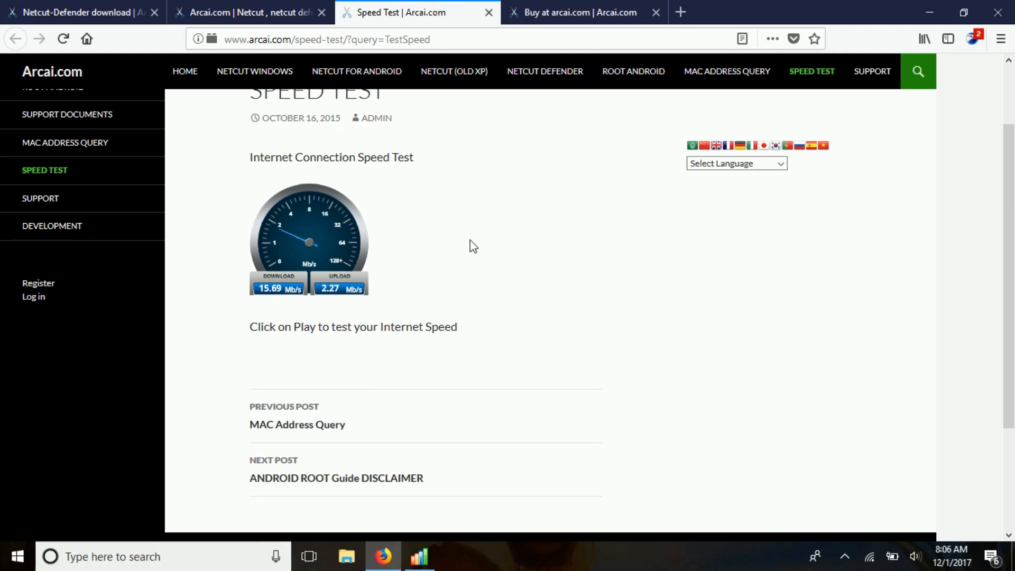
click(583, 13)
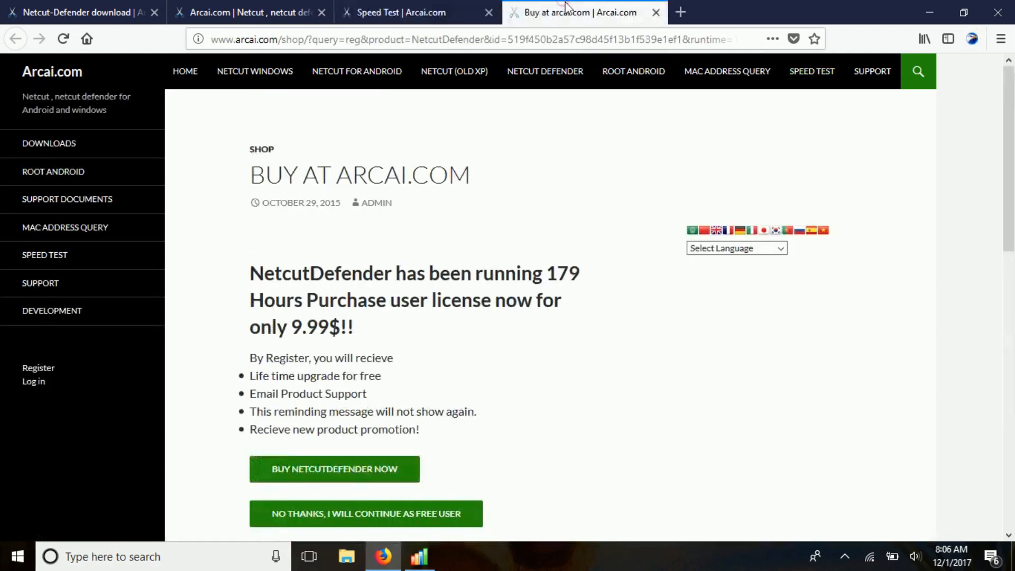